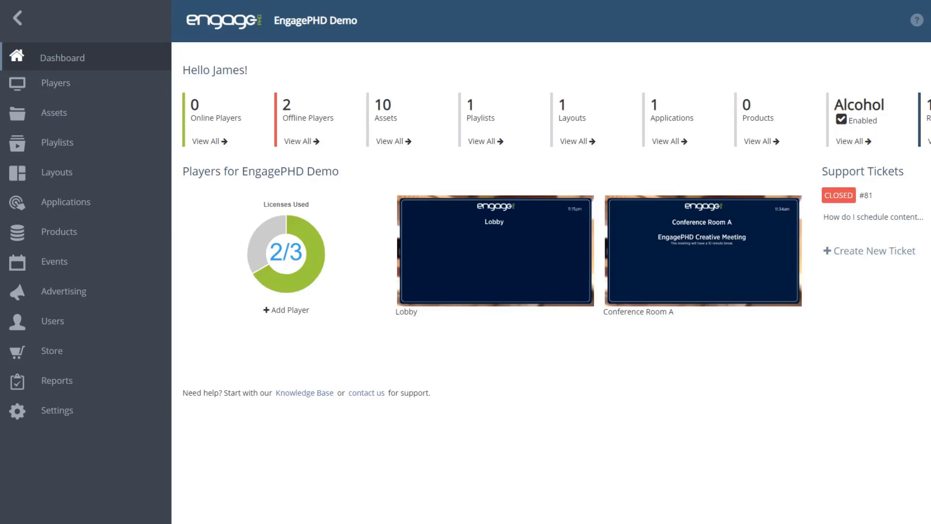
mouse_move(90, 143)
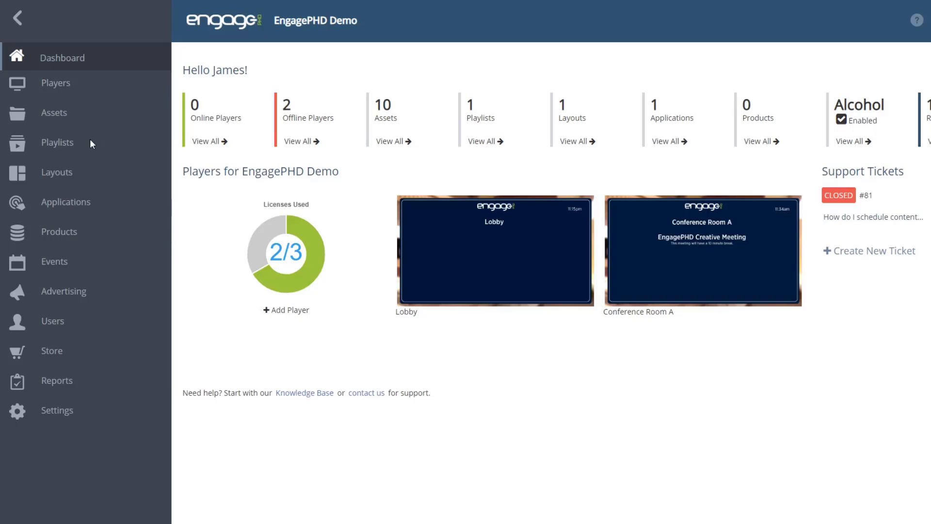
- Show the ten demo media files as a detailed list with dates, sizes and resolutions
click(53, 113)
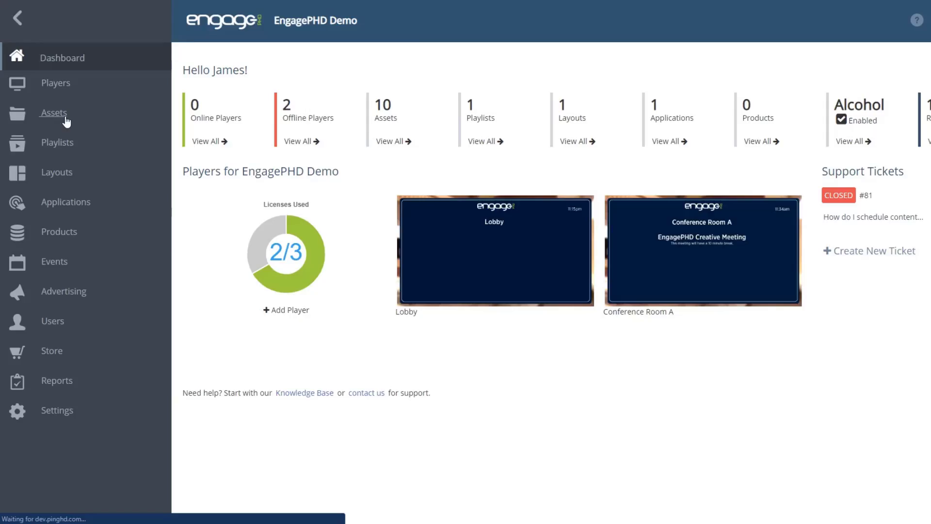
click(54, 113)
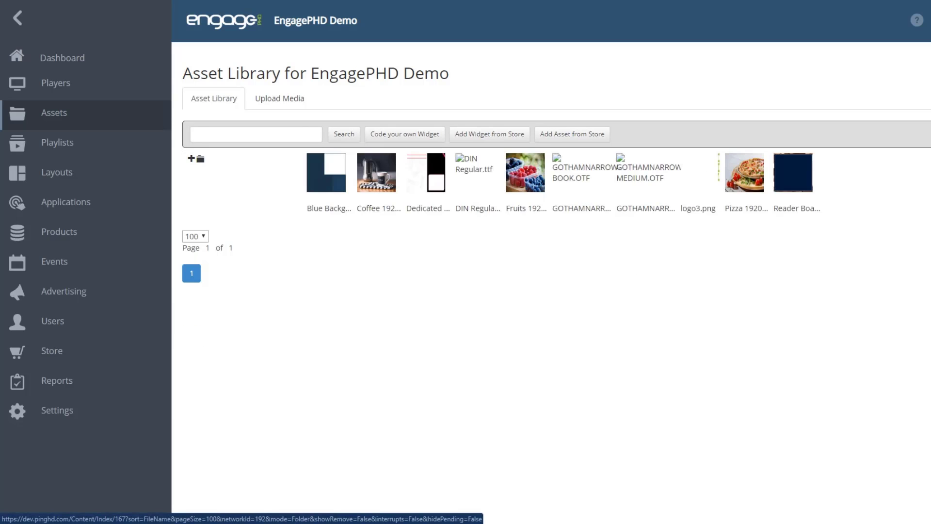
mouse_move(217, 166)
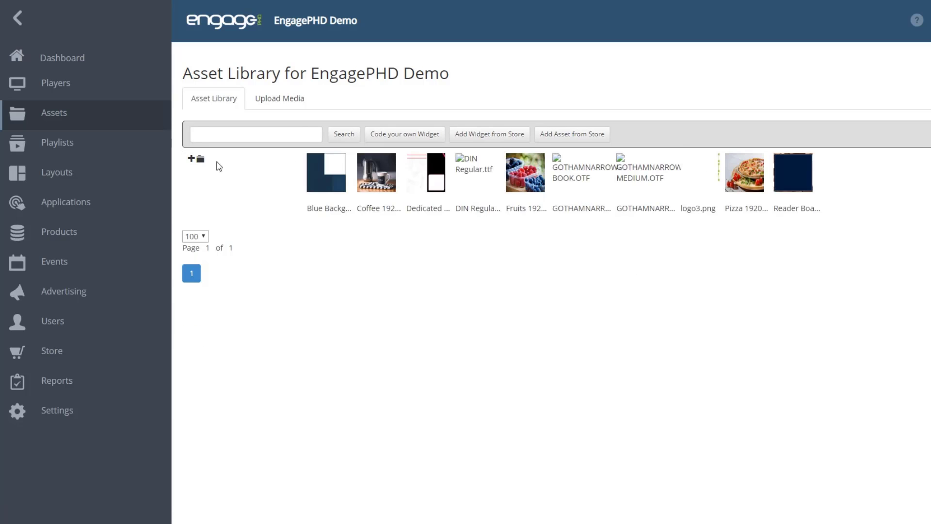
mouse_move(192, 163)
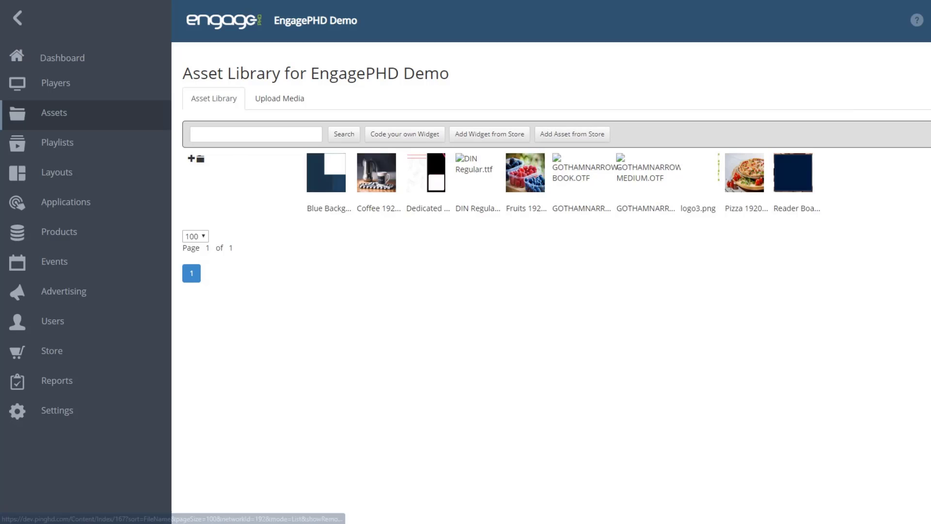
click(197, 159)
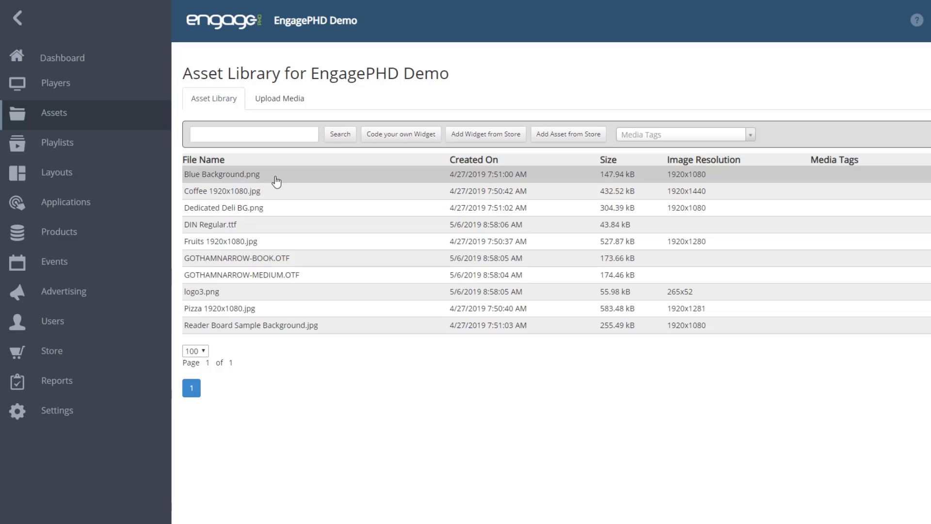
- View Blue Background.png's media detail form, then go to the store catalog
click(221, 174)
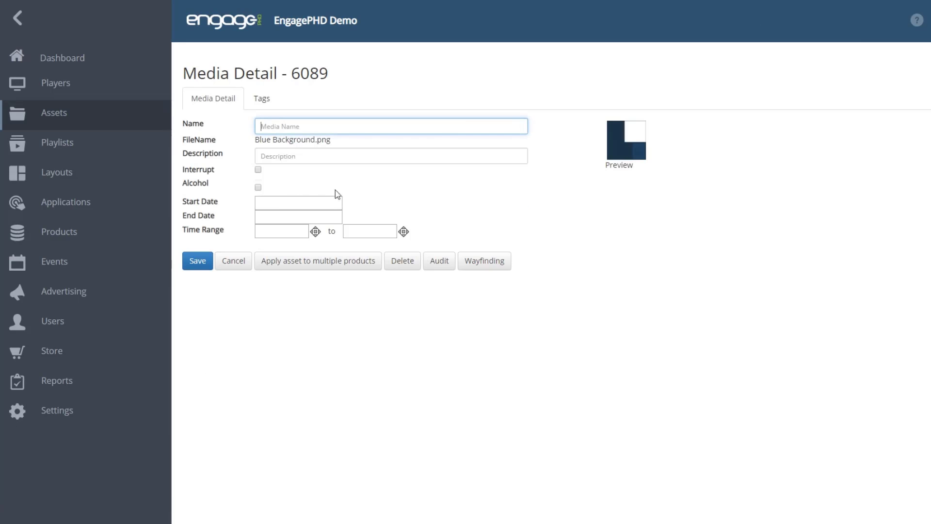
mouse_move(457, 196)
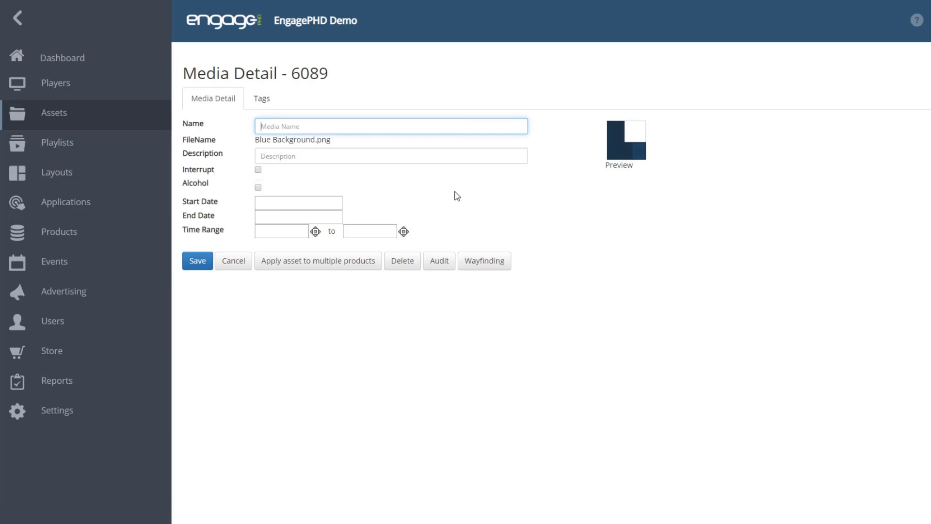
mouse_move(51, 356)
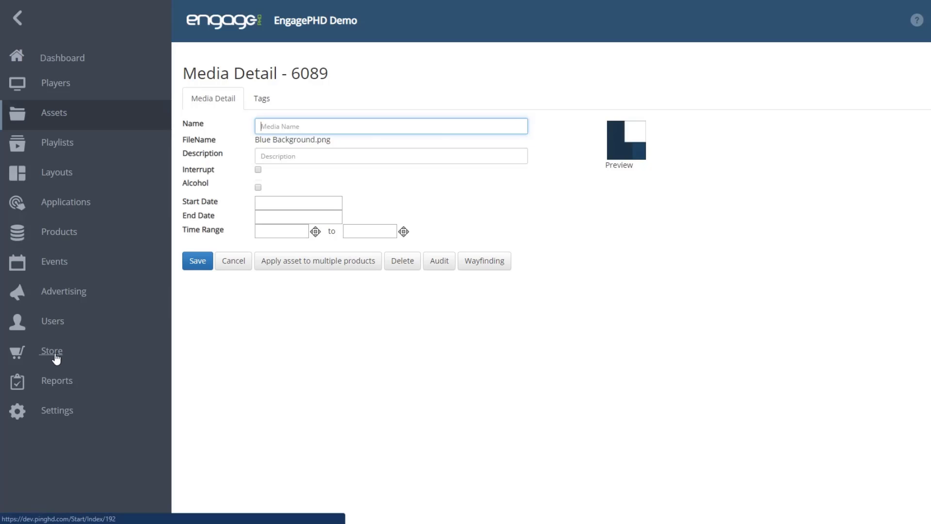
click(51, 351)
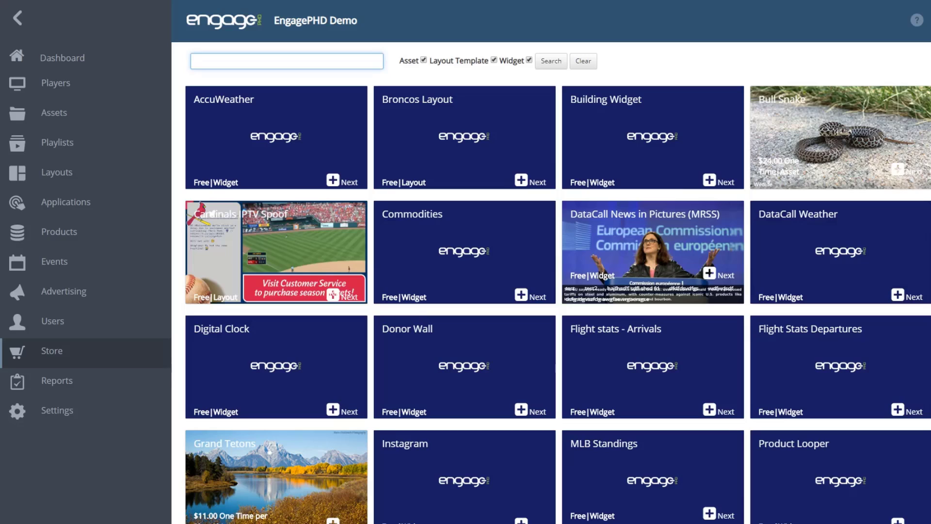
mouse_move(901, 171)
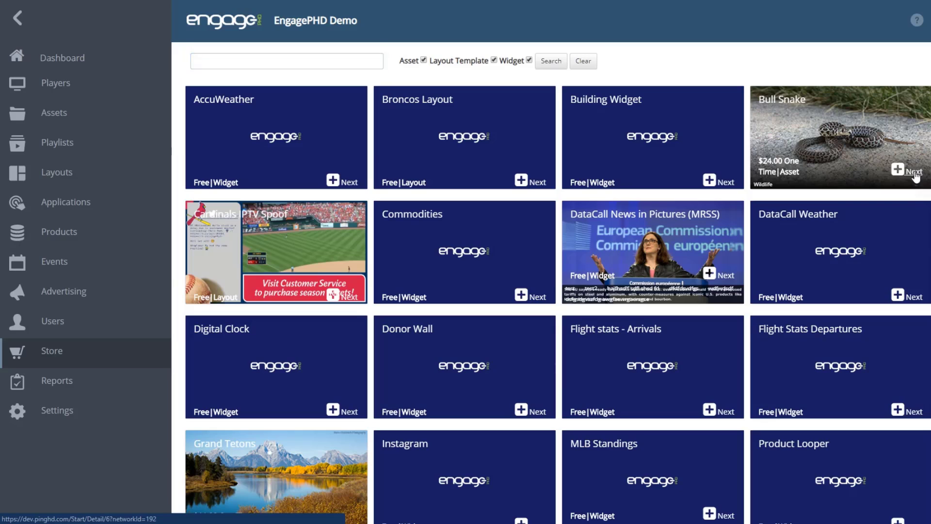
- Start purchasing the Bull Snake asset at its $24.00 one-time price
click(913, 172)
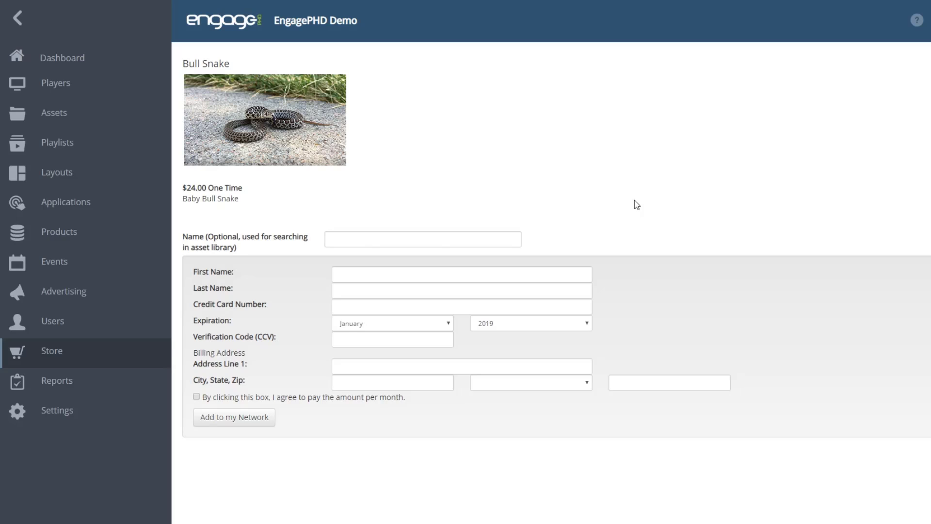
mouse_move(630, 199)
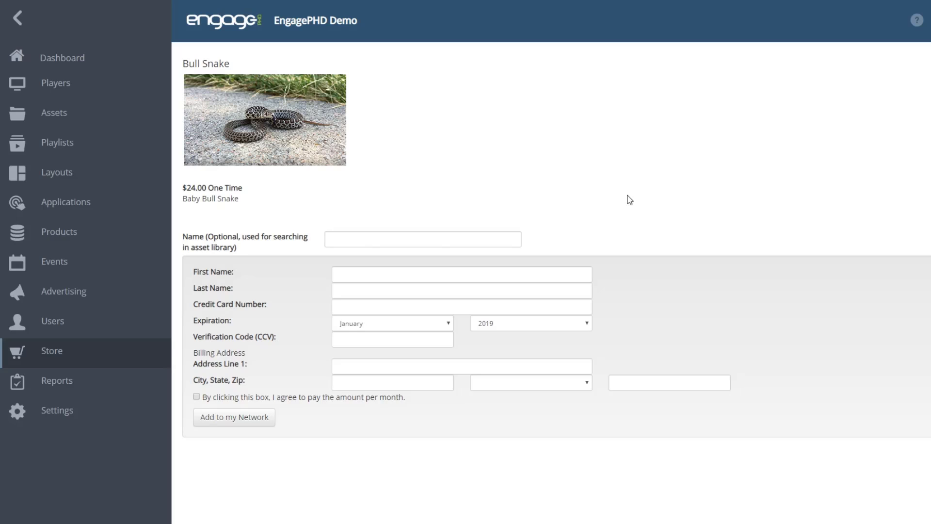
mouse_move(615, 191)
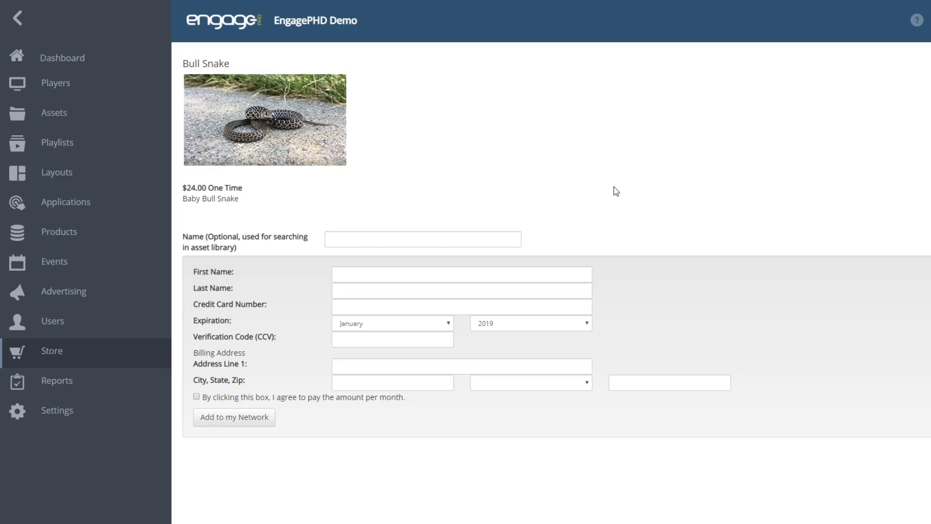